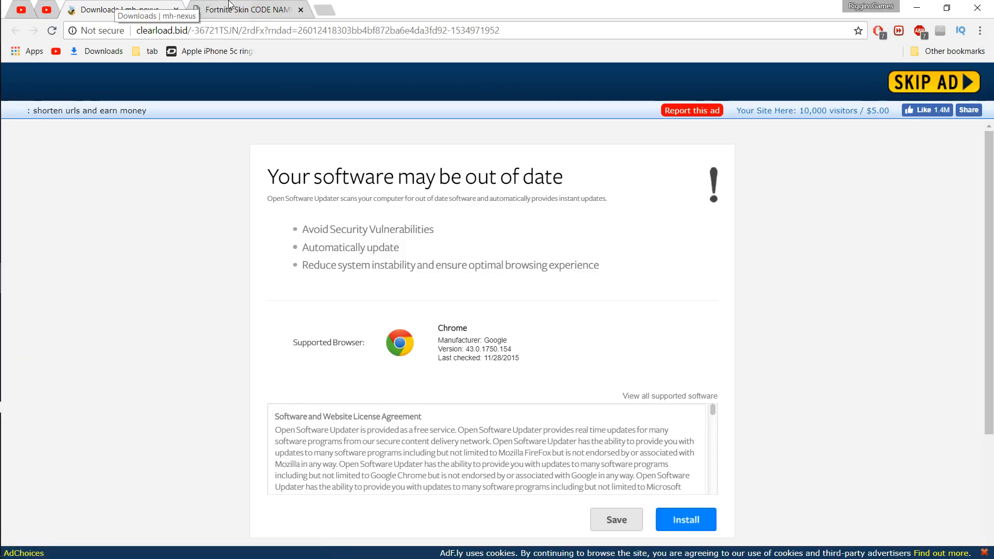
# Skip the adf.ly ad to reach the MediaFire page for Fortnite Skin CODE NAMES.rar
pyautogui.click(247, 9)
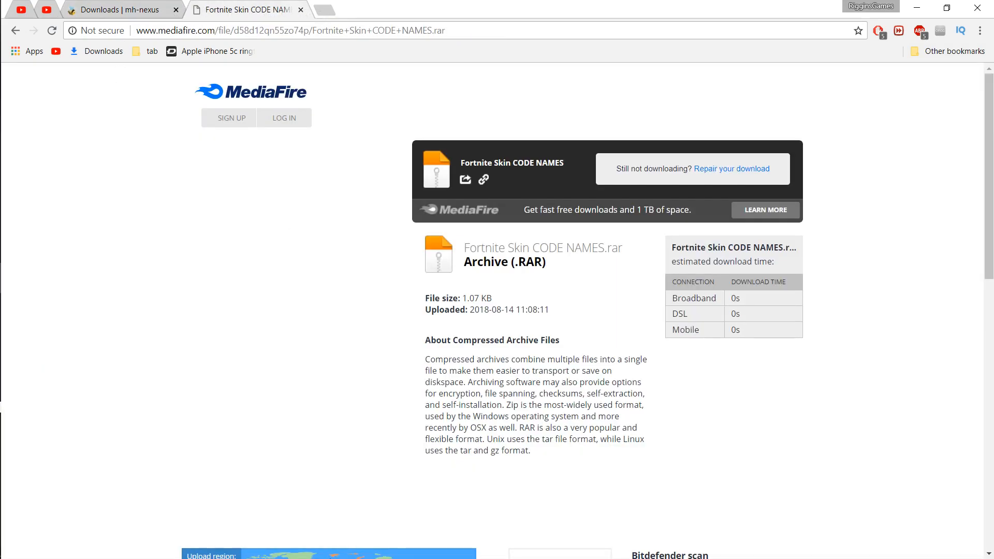
pyautogui.moveTo(731, 168)
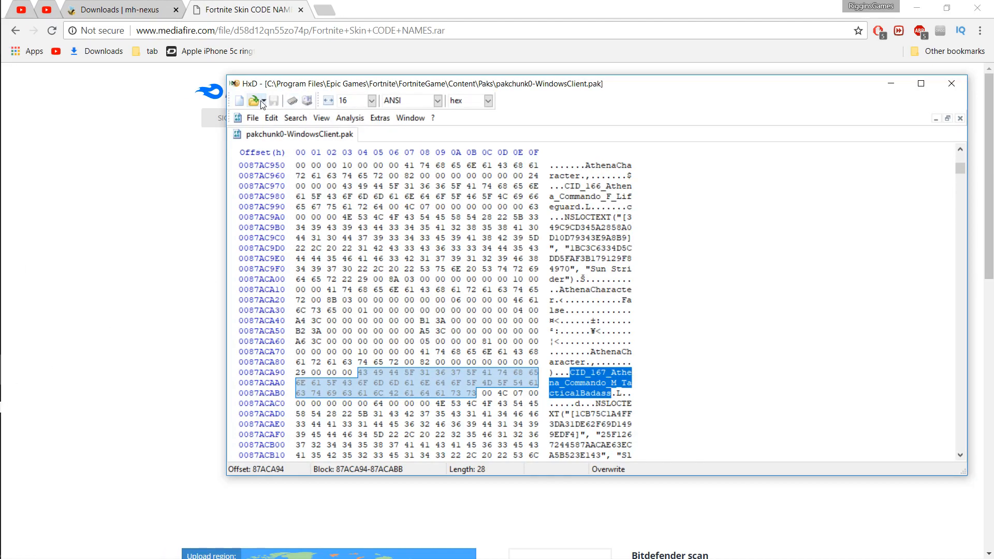
# Start opening a file and browse into C:\Program Files
pyautogui.click(253, 100)
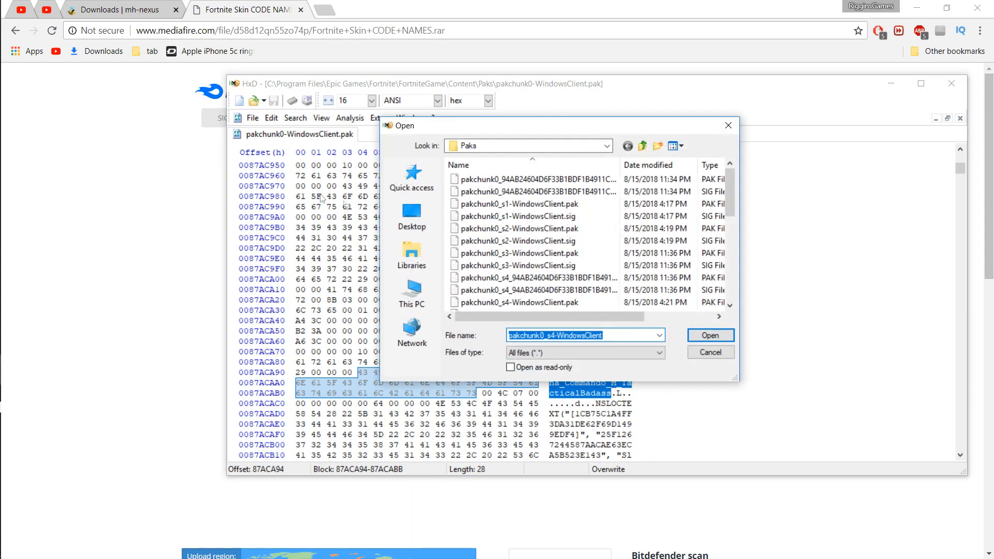
pyautogui.moveTo(439, 234)
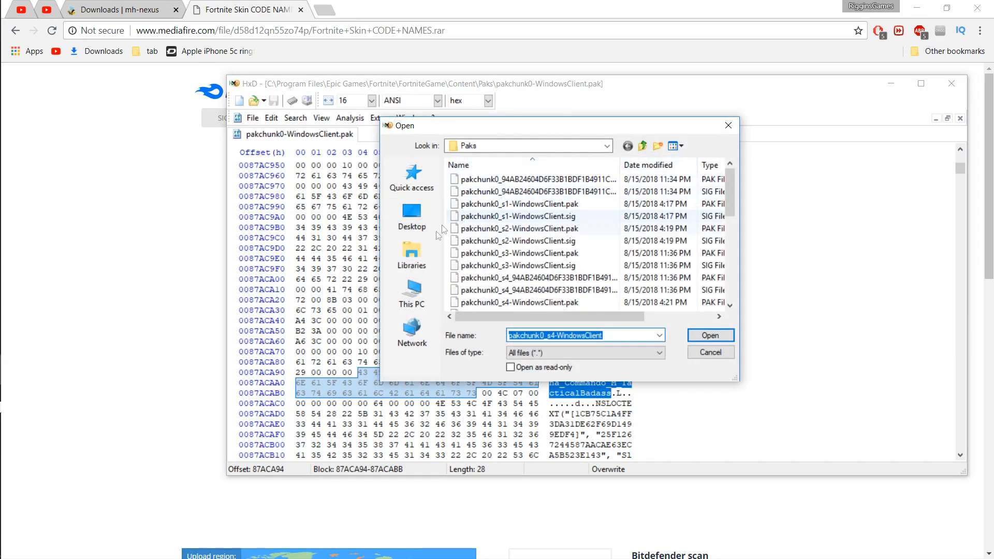
pyautogui.click(411, 294)
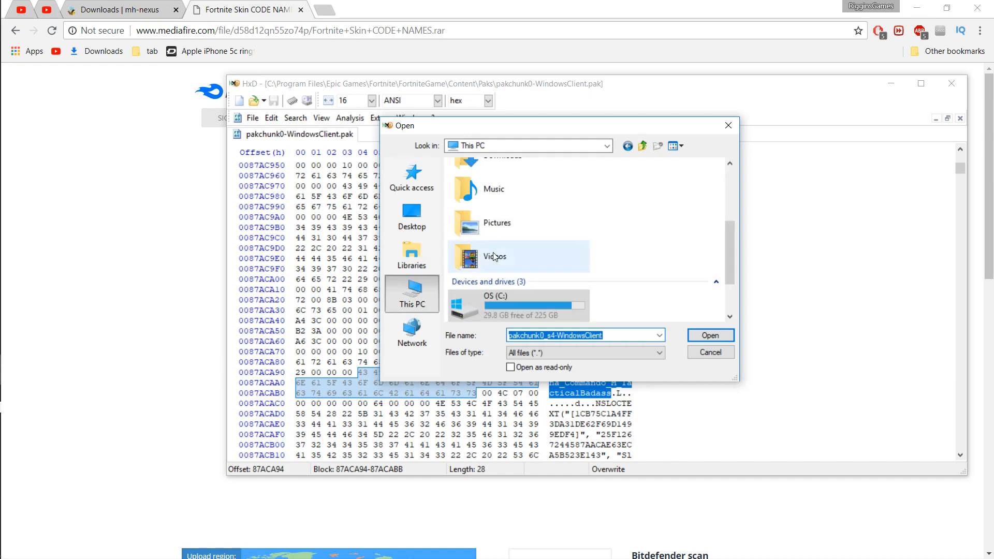
pyautogui.doubleClick(498, 305)
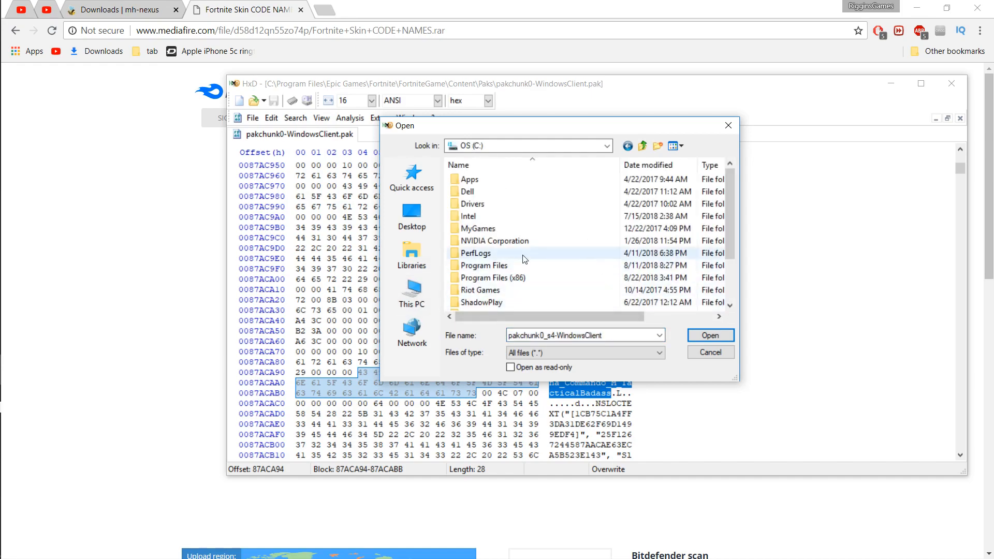
pyautogui.scroll(-3)
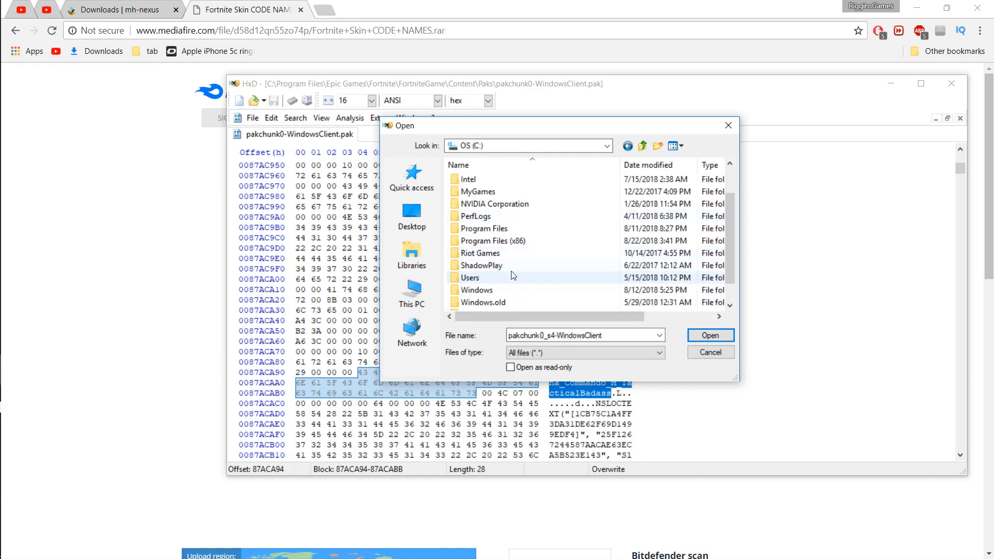
pyautogui.doubleClick(489, 228)
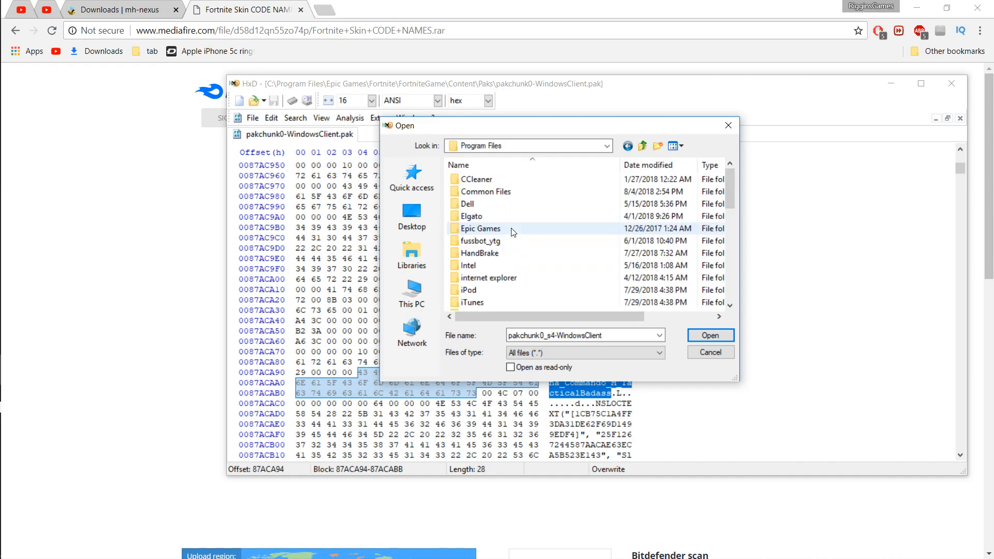
pyautogui.scroll(-3)
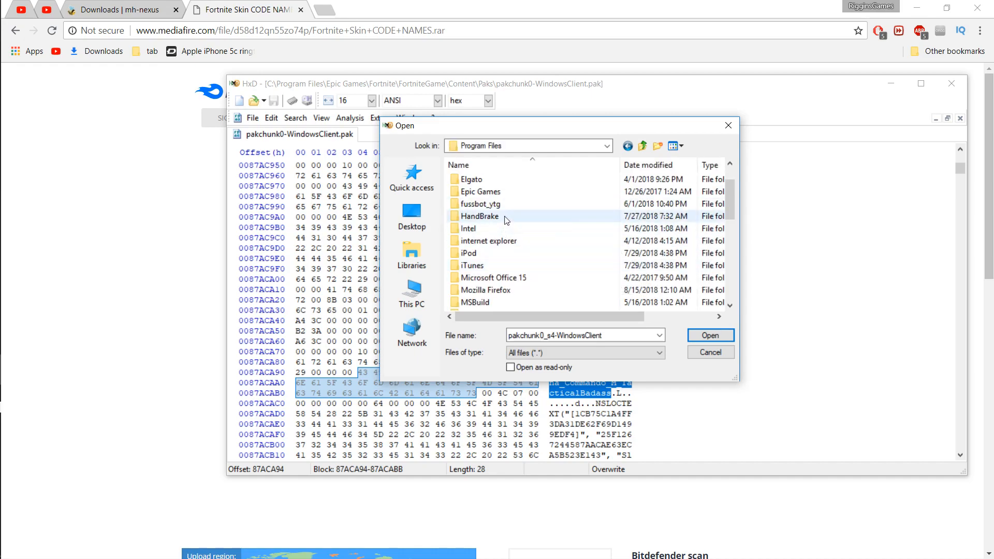
# Navigate Epic Games > Fortnite > FortniteGame > Content > Paks and choose pakchunk0-WindowsClient.pak
pyautogui.doubleClick(481, 191)
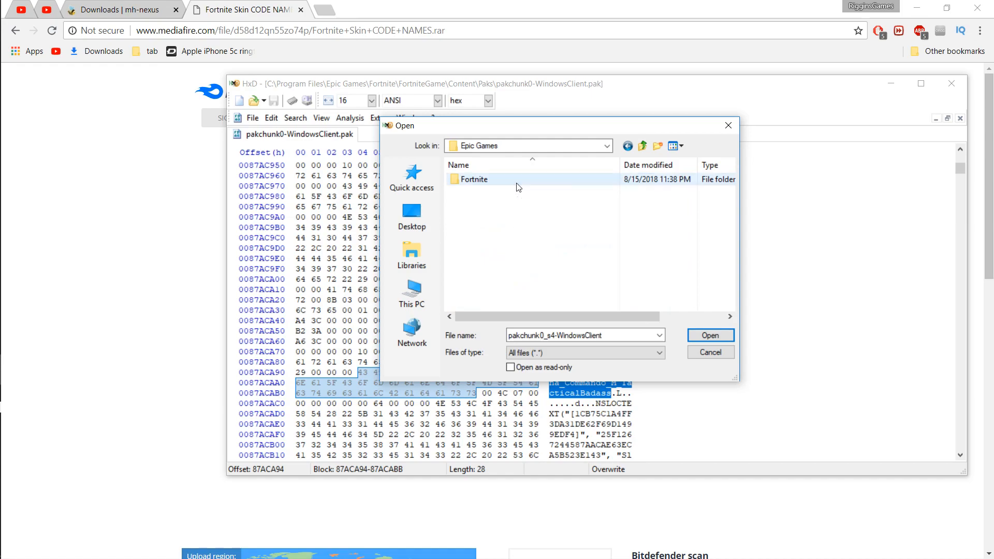
pyautogui.doubleClick(475, 178)
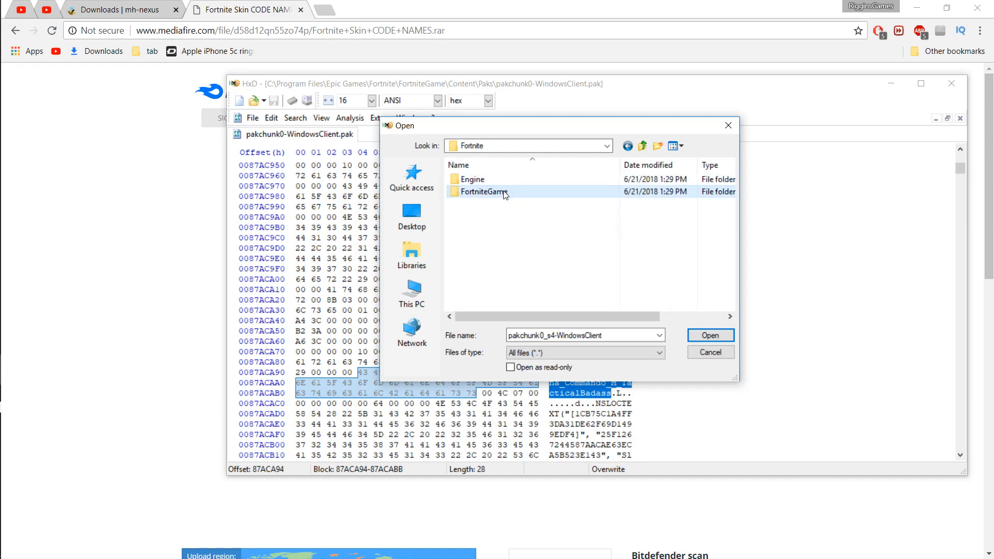
pyautogui.doubleClick(486, 192)
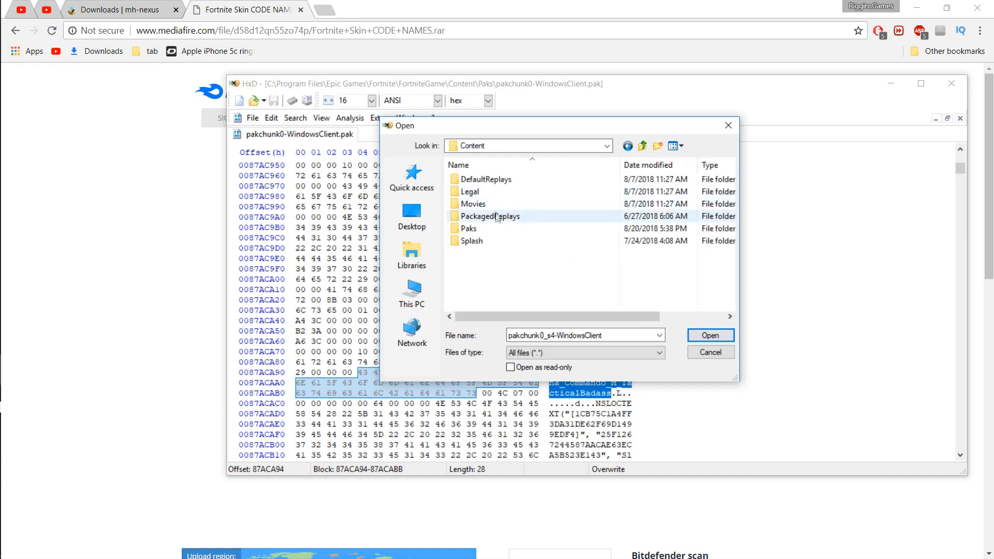
pyautogui.doubleClick(471, 229)
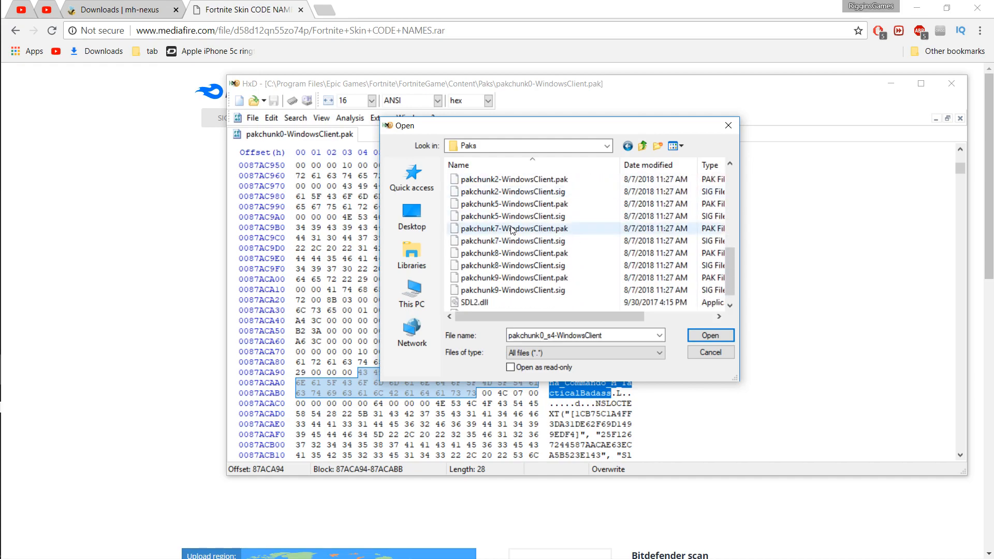
pyautogui.scroll(3)
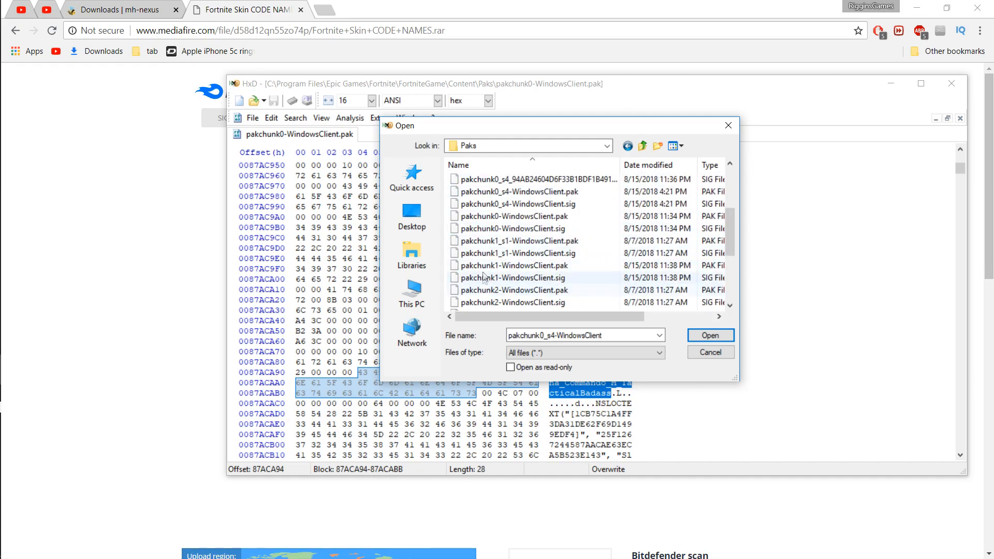
pyautogui.moveTo(517, 204)
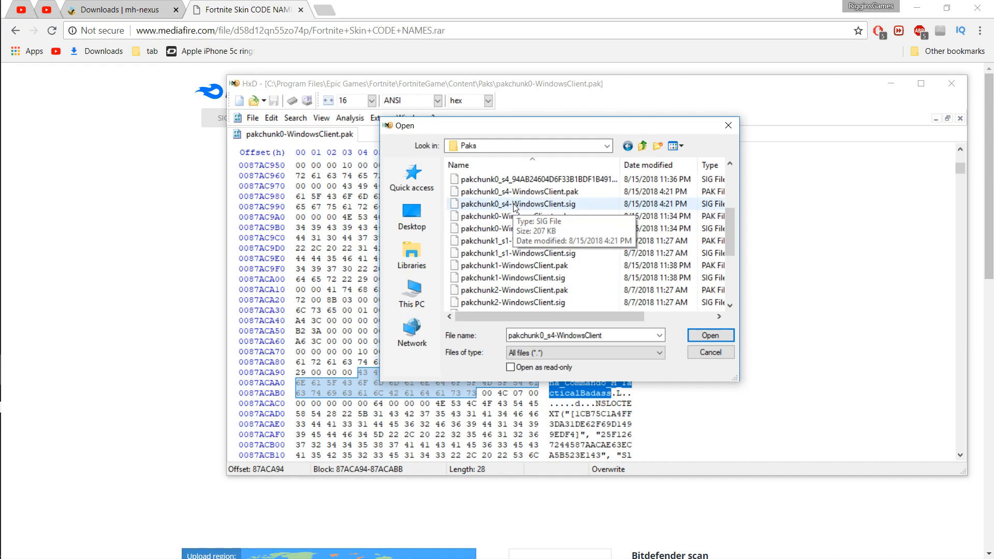
pyautogui.moveTo(526, 229)
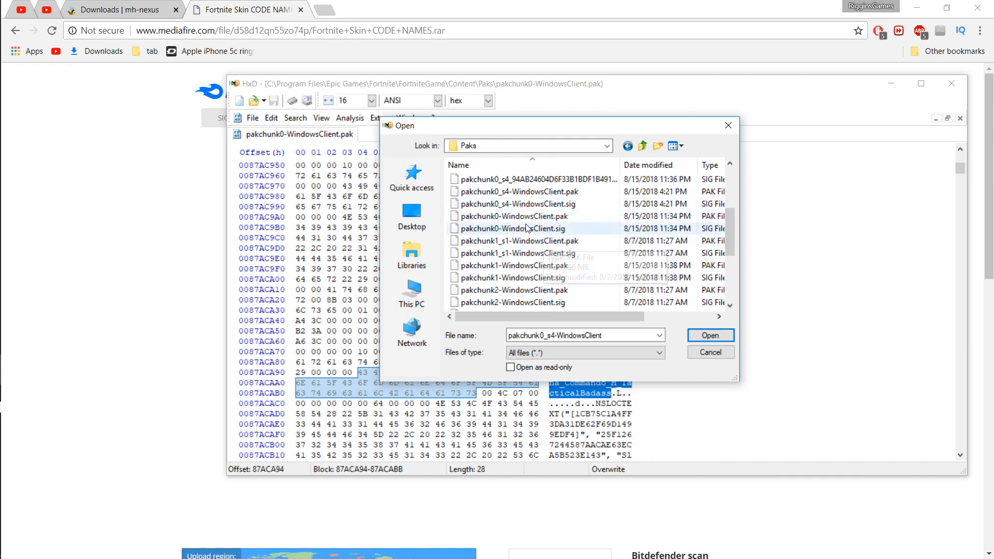
pyautogui.moveTo(514, 216)
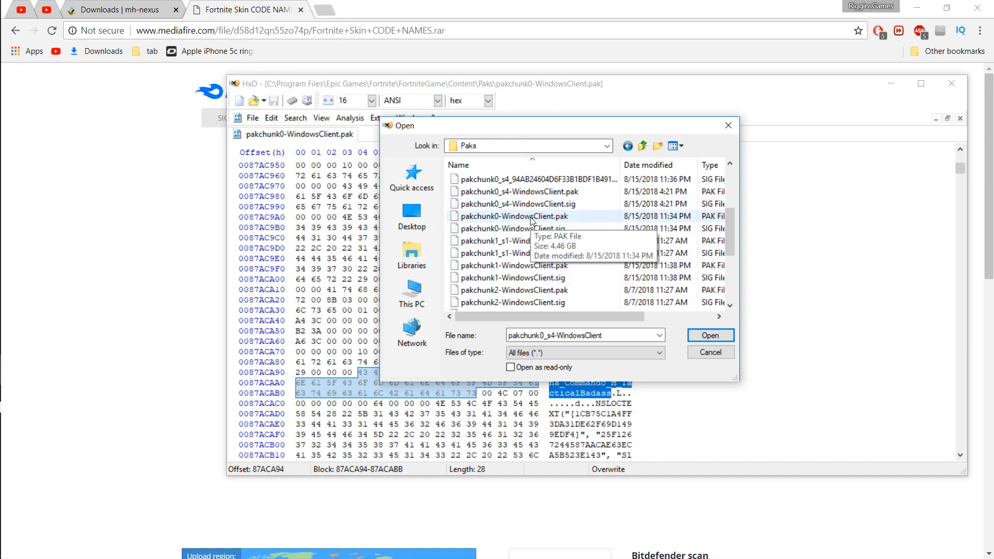
pyautogui.moveTo(497, 220)
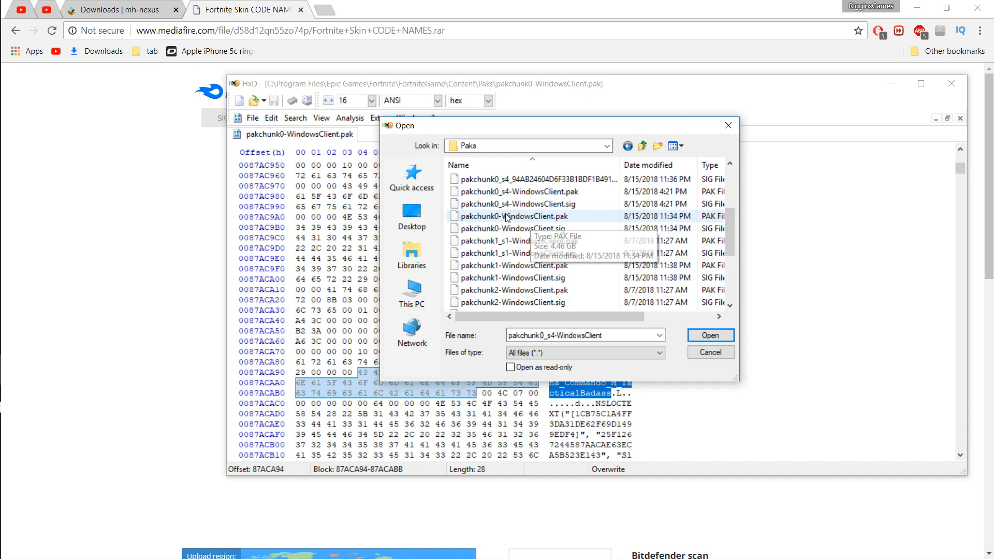
pyautogui.click(514, 216)
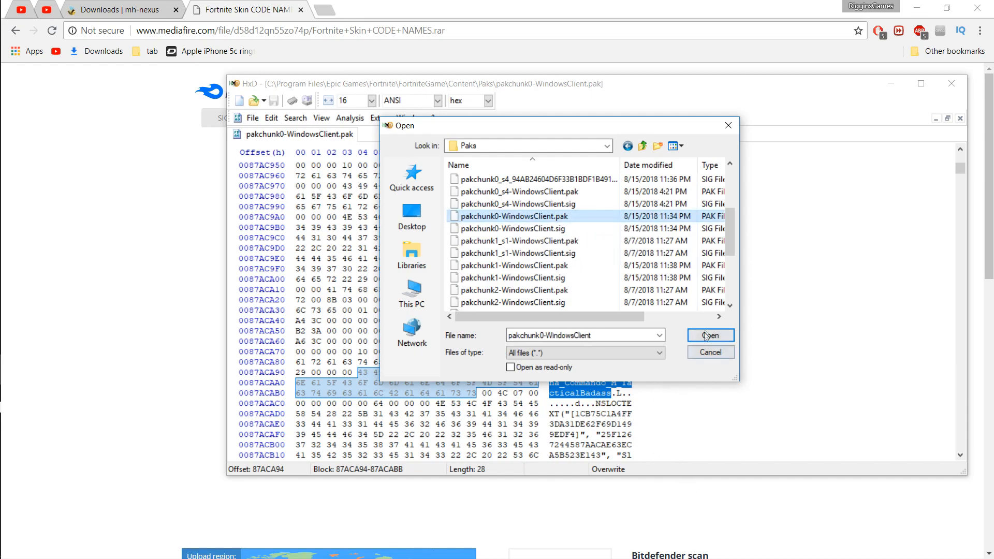
# Load pakchunk0-WindowsClient.pak into HxD
pyautogui.click(710, 335)
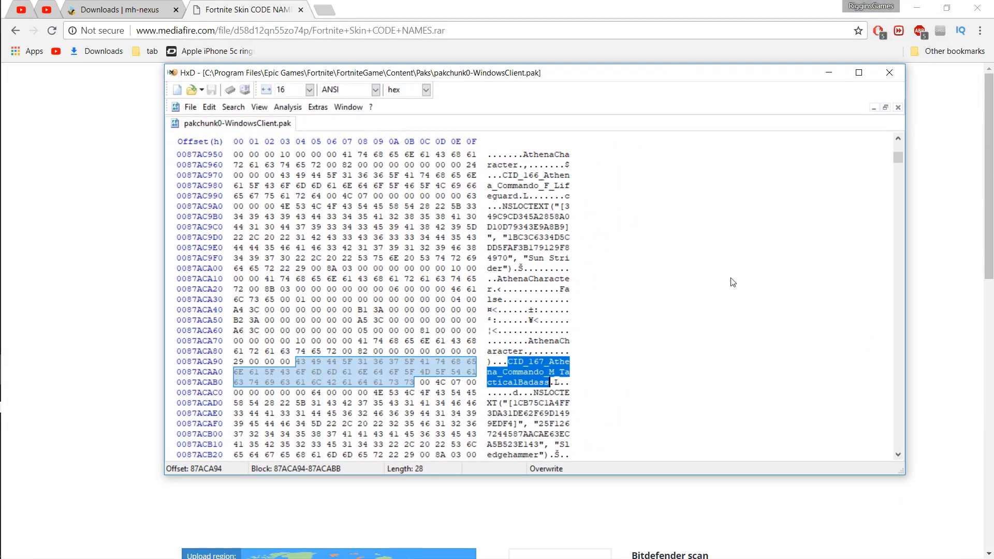
pyautogui.moveTo(640, 237)
pyautogui.write('sun strider')
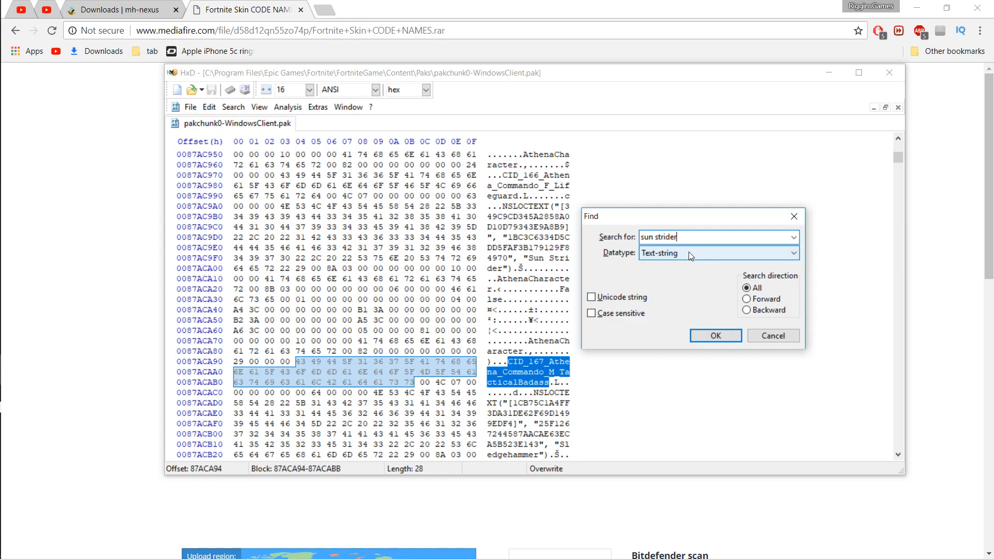
pyautogui.moveTo(715, 335)
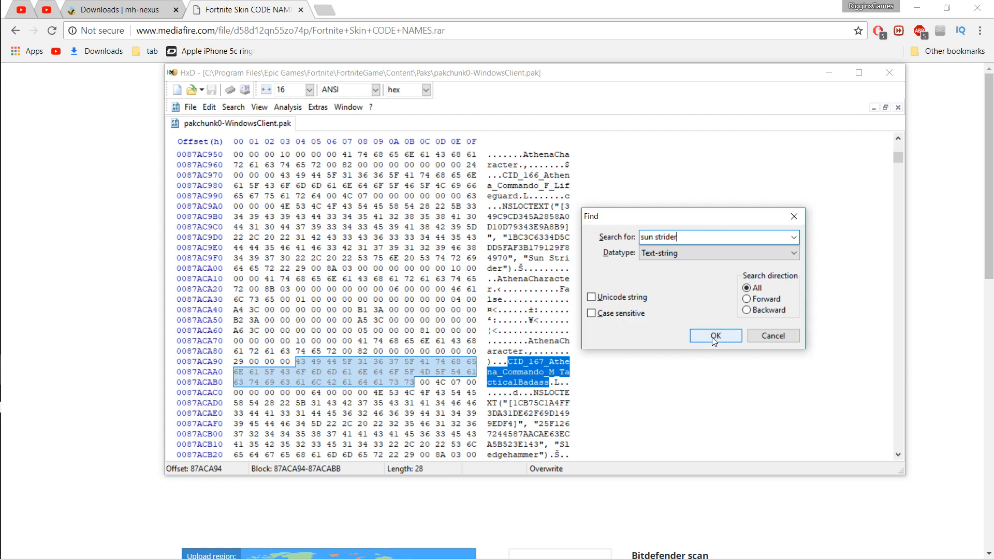
# Run a text-string search for 'sun strider' in the pak file
pyautogui.click(715, 335)
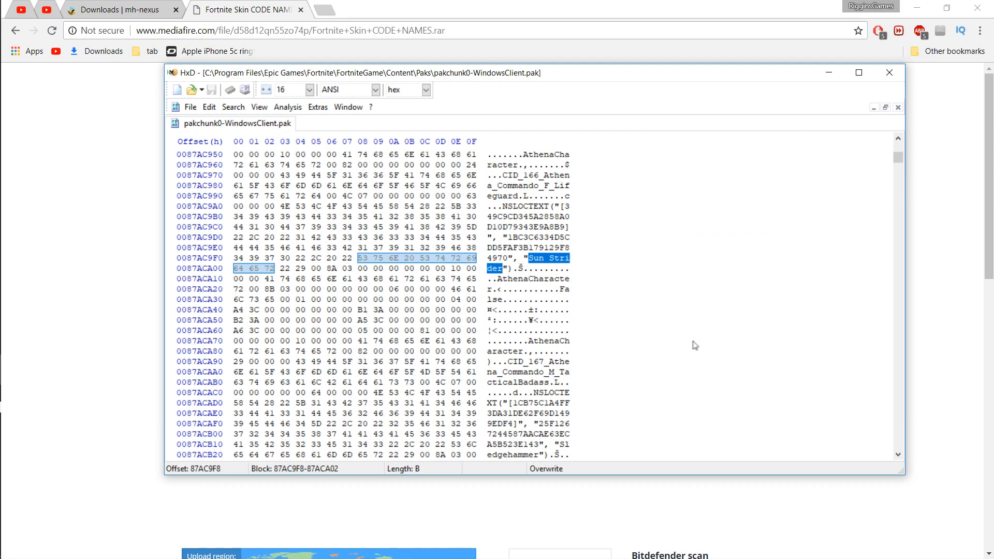
pyautogui.moveTo(503, 367)
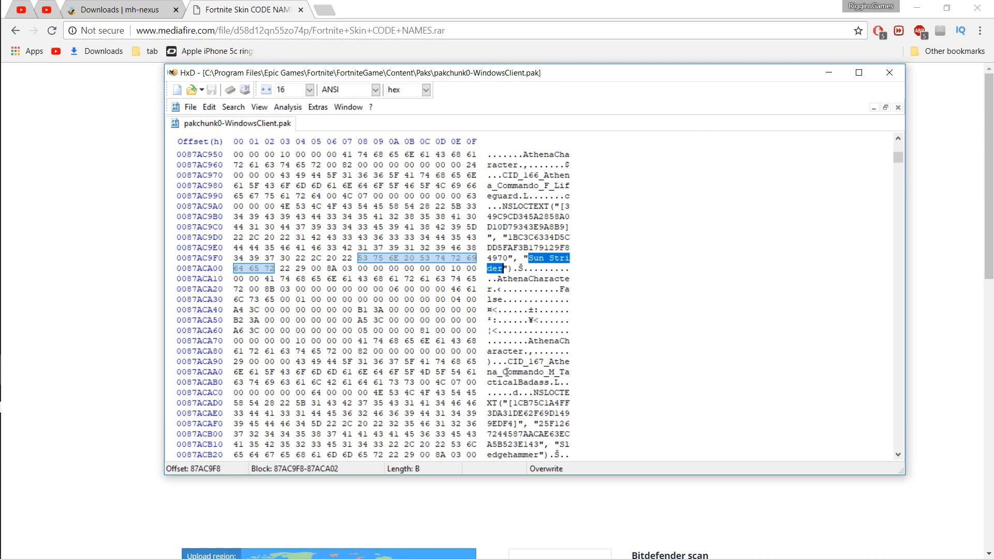
# Mark the CID_167_Athena_Commando_M_TacticalBadass ID from its start to its end
pyautogui.click(300, 362)
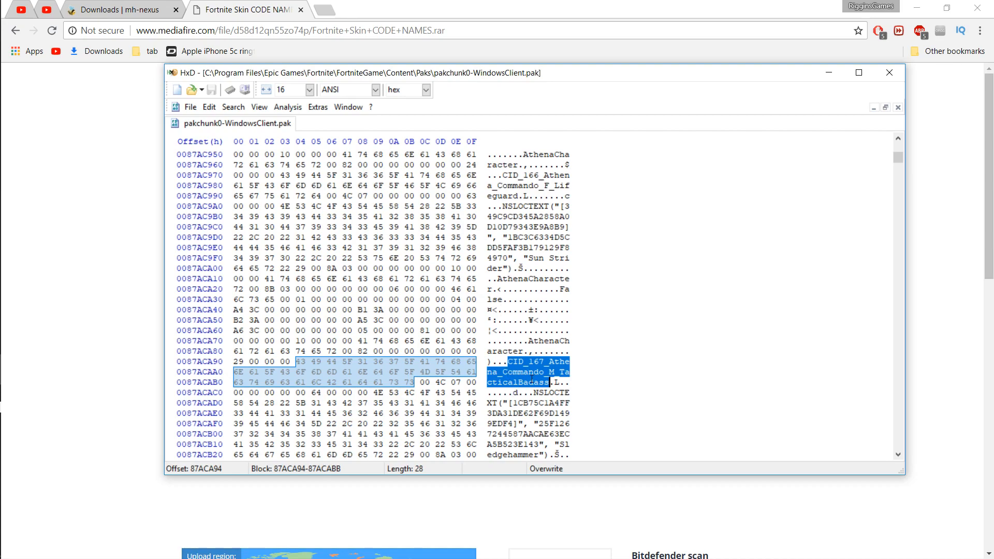
pyautogui.click(10, 14)
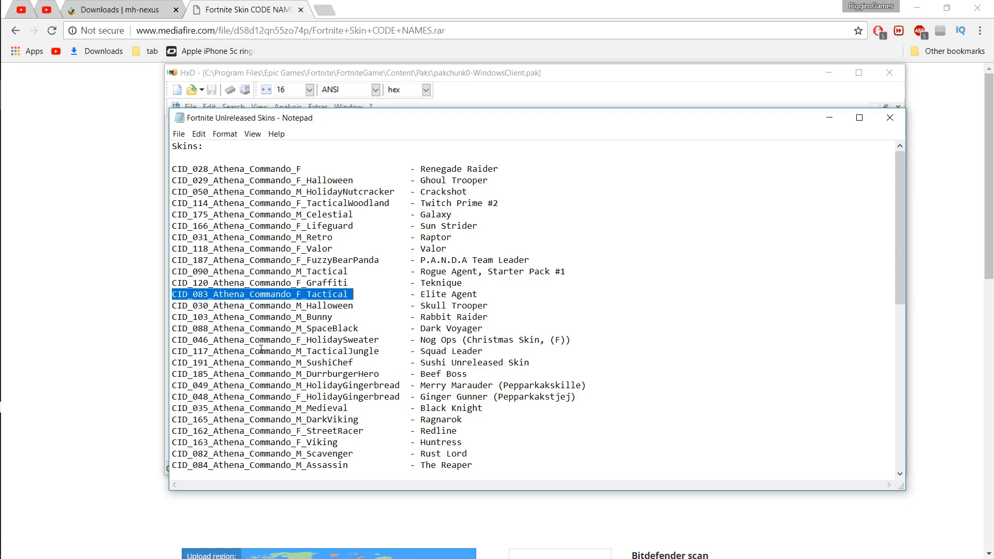
pyautogui.moveTo(444, 340)
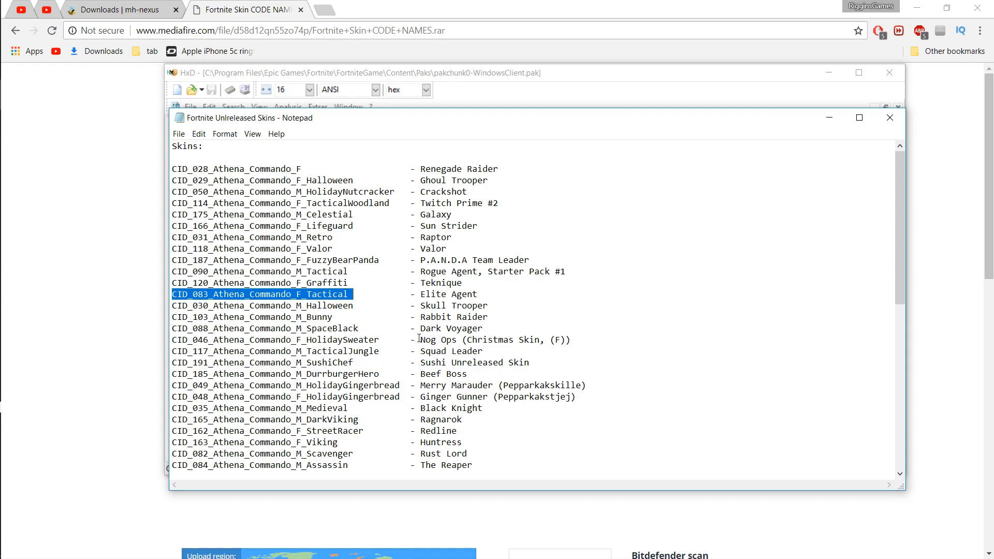
pyautogui.moveTo(361, 353)
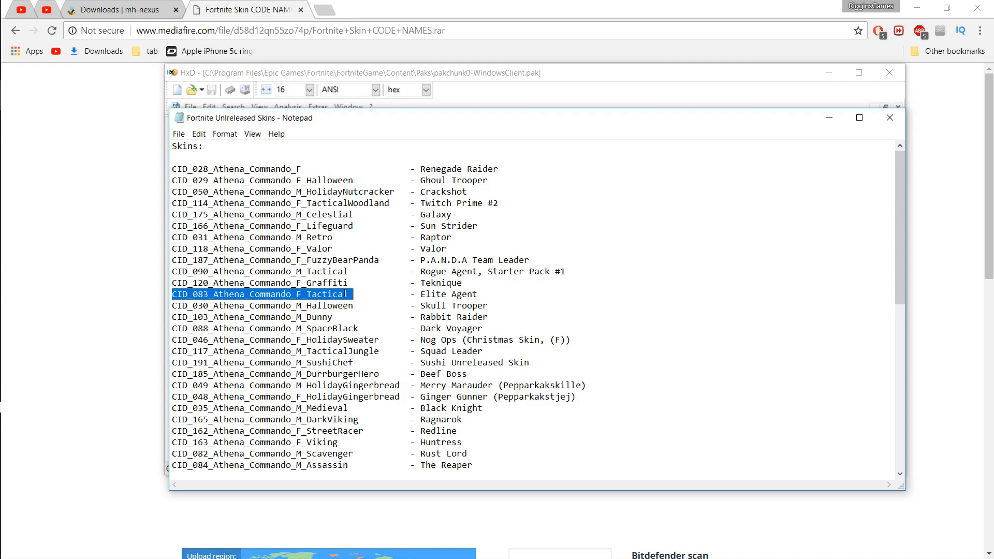
pyautogui.moveTo(410, 149)
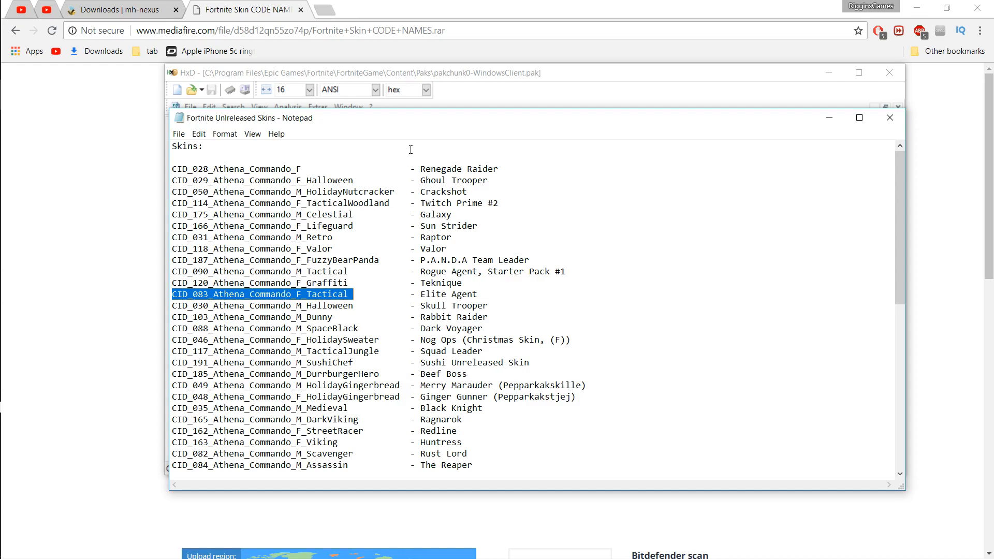
pyautogui.moveTo(352, 226)
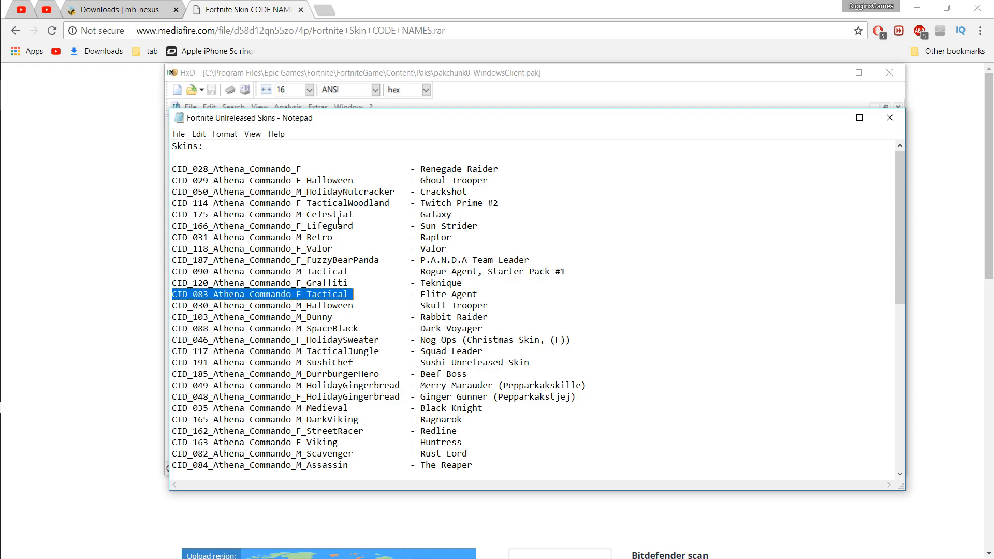
pyautogui.moveTo(308, 247)
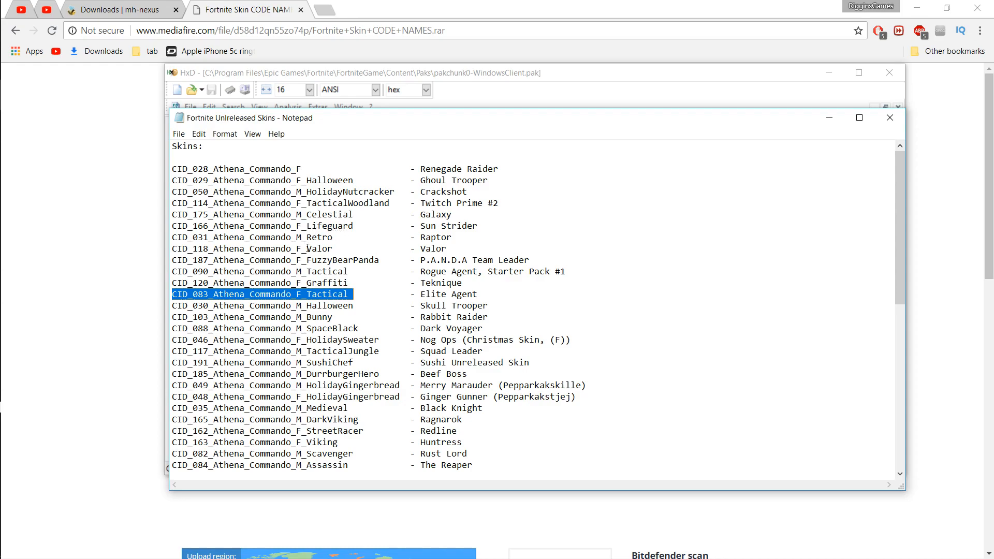
pyautogui.moveTo(322, 184)
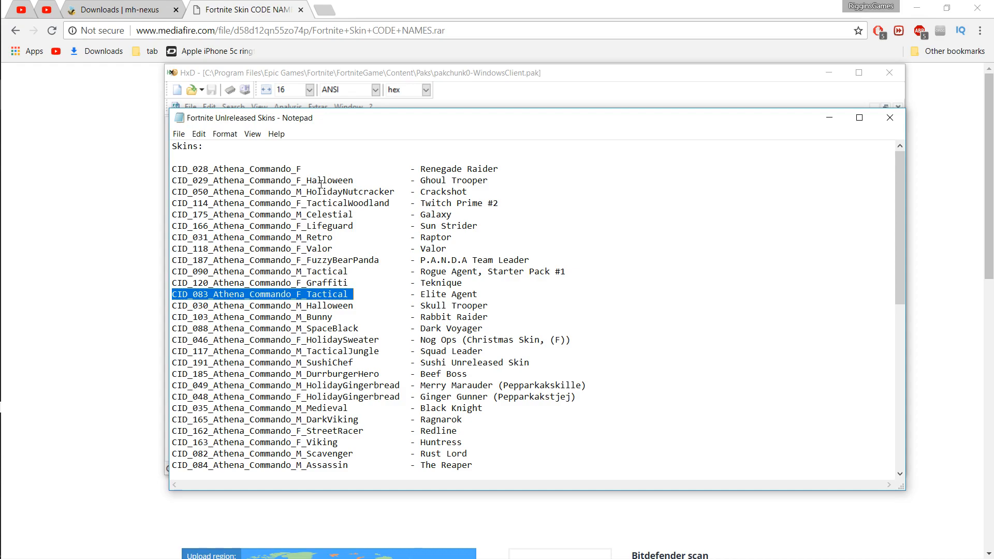
pyautogui.moveTo(350, 179)
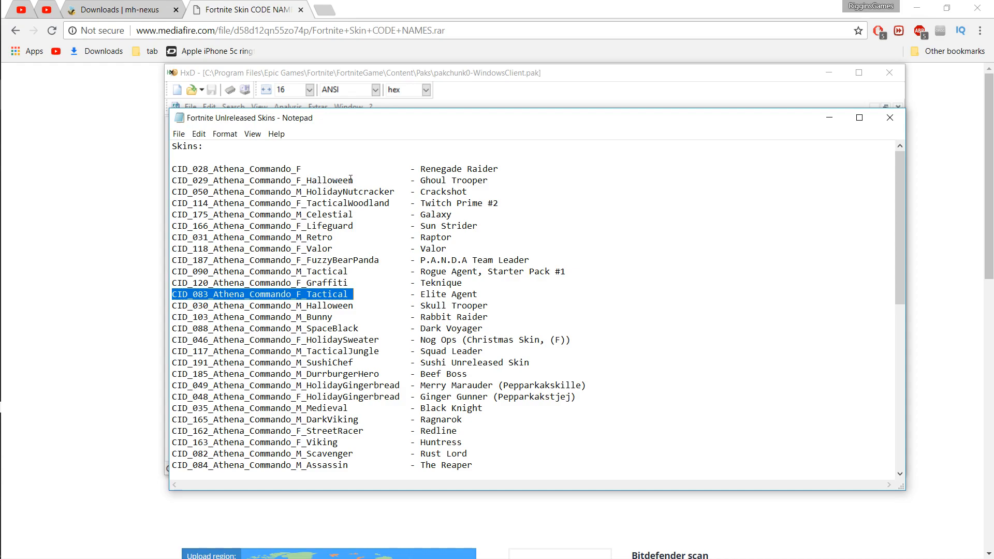
pyautogui.moveTo(311, 353)
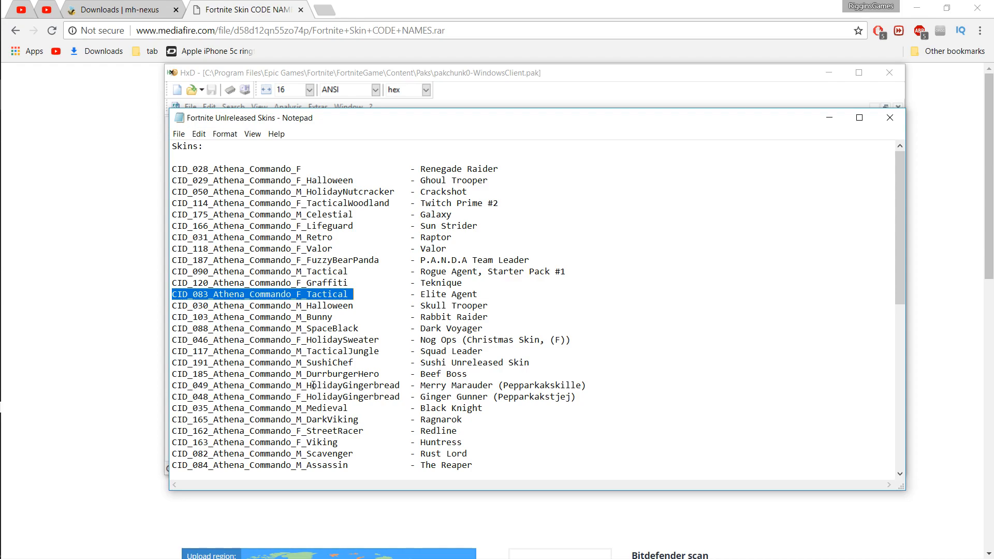
pyautogui.moveTo(301, 329)
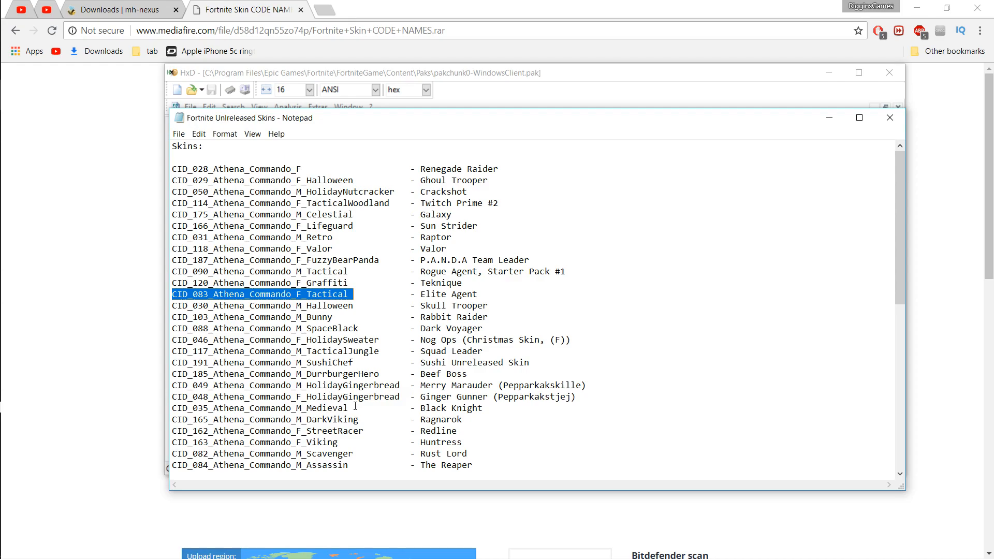
# Select the CID_035_Athena_Commando_M_Medieval line in the Notepad skin list
pyautogui.doubleClick(326, 408)
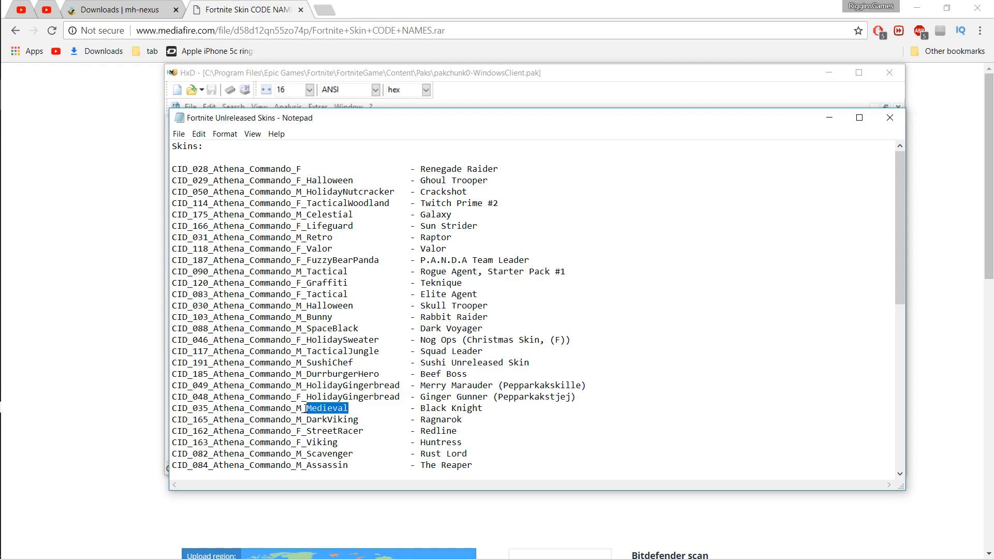
pyautogui.tripleClick(260, 407)
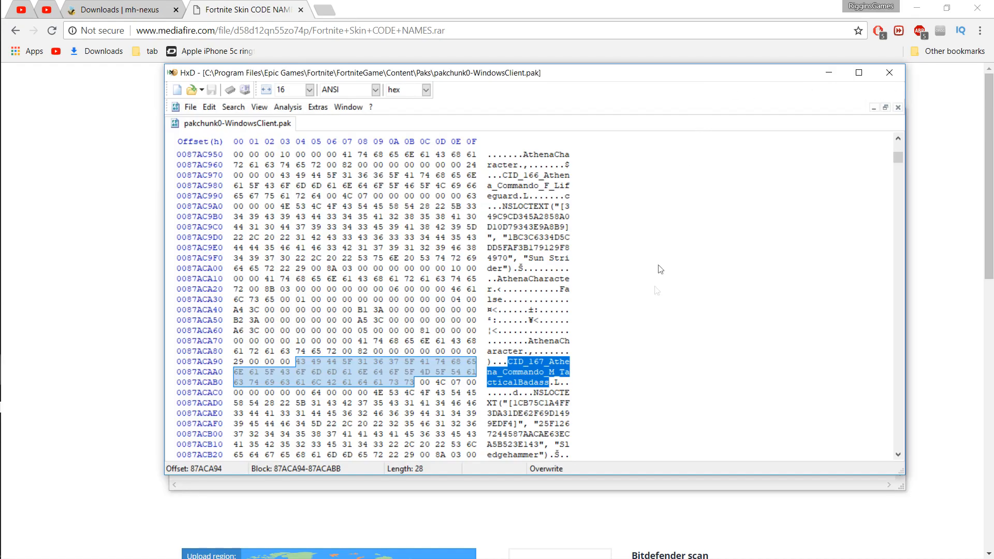
# Paste-insert CID_035_Athena_Commando_M_Medieval over the selected ID, accepting the file-size change
pyautogui.rightClick(523, 368)
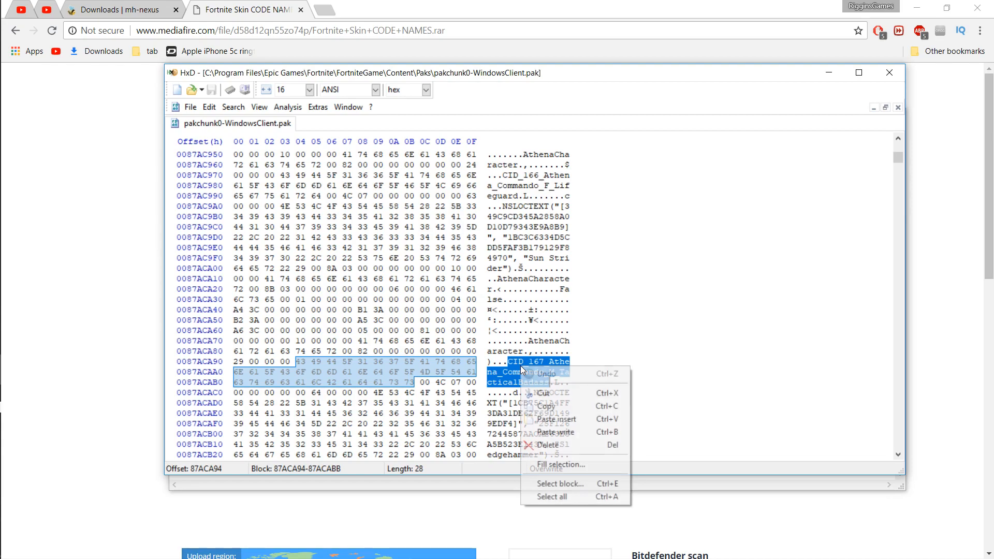
pyautogui.moveTo(557, 419)
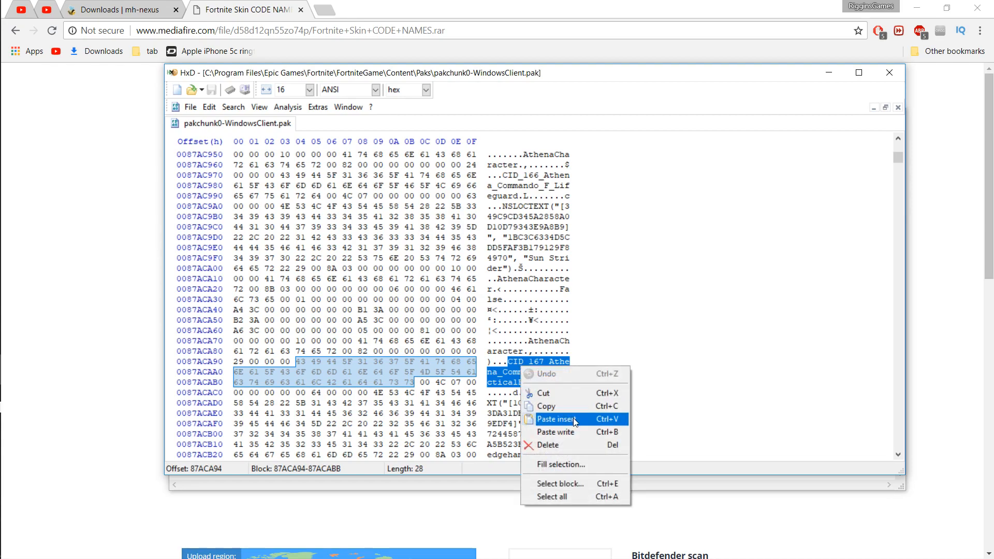
pyautogui.click(556, 419)
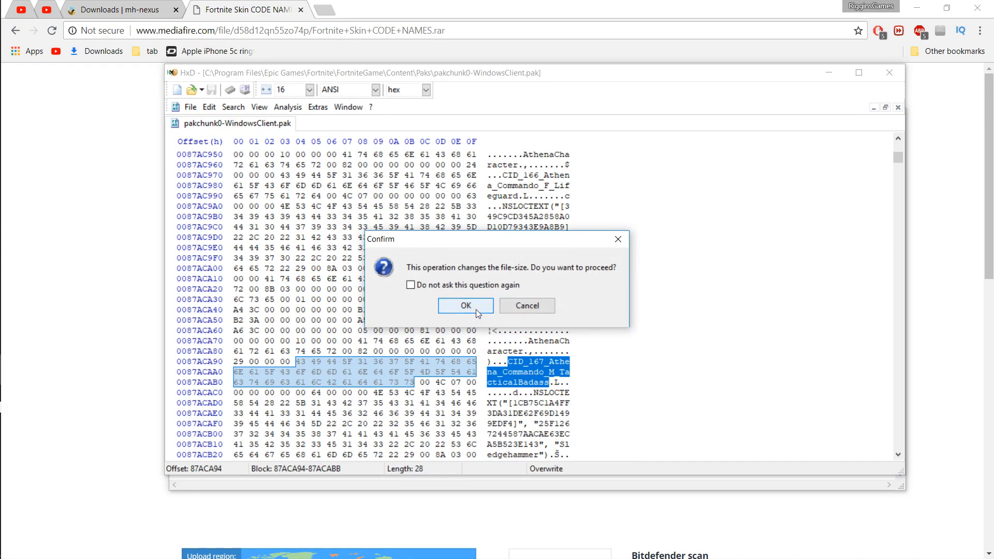
pyautogui.click(466, 306)
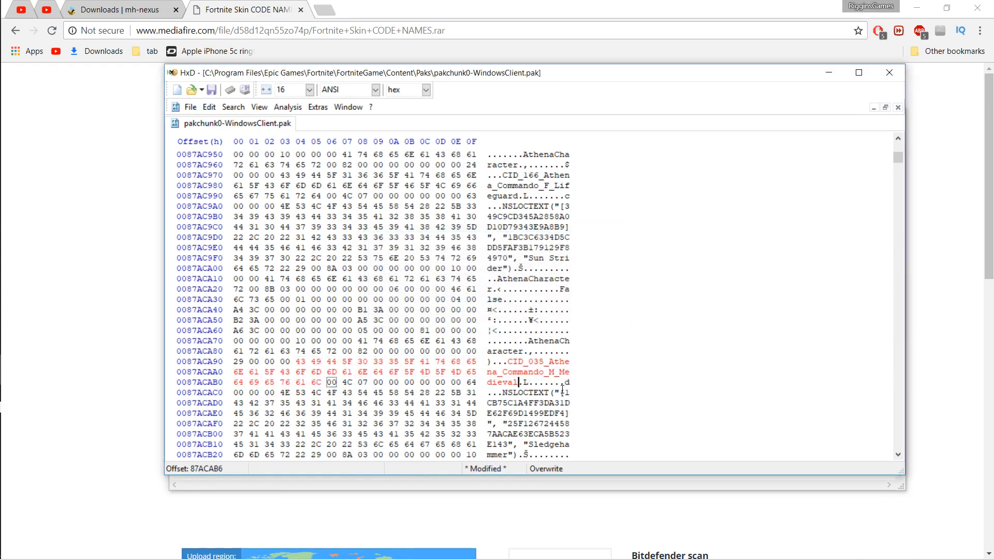
pyautogui.moveTo(622, 332)
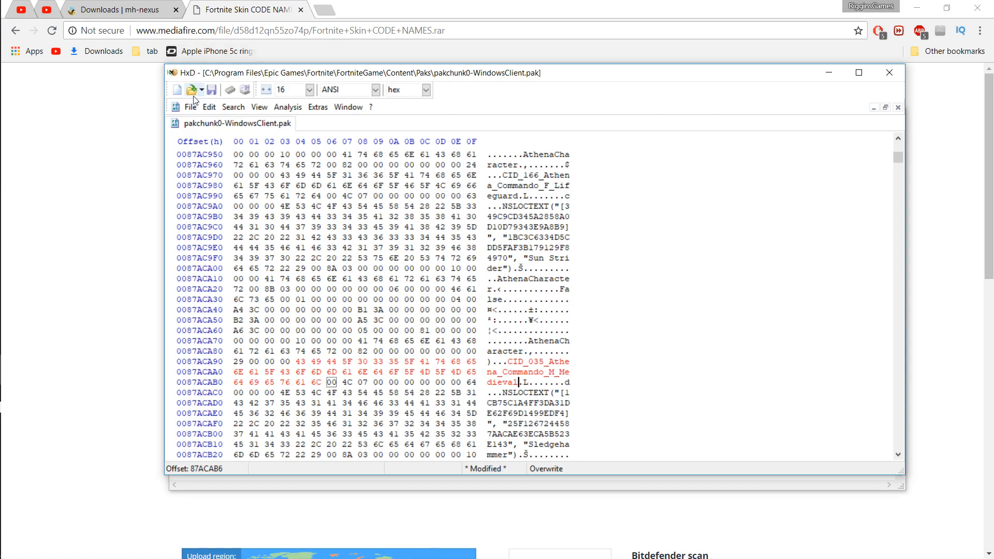
pyautogui.moveTo(178, 90)
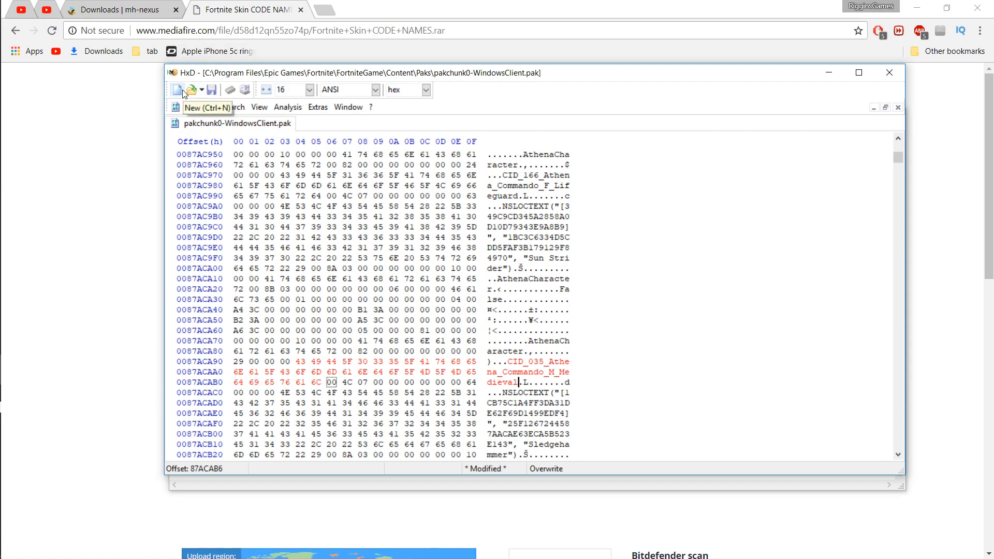
# Save the edited pakchunk0-WindowsClient.pak from the File menu
pyautogui.click(191, 107)
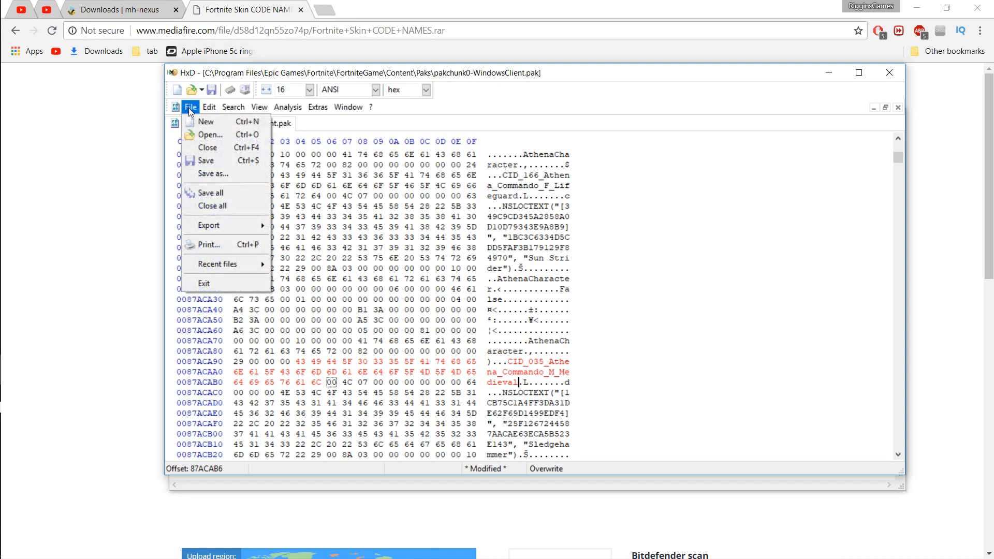
pyautogui.moveTo(207, 160)
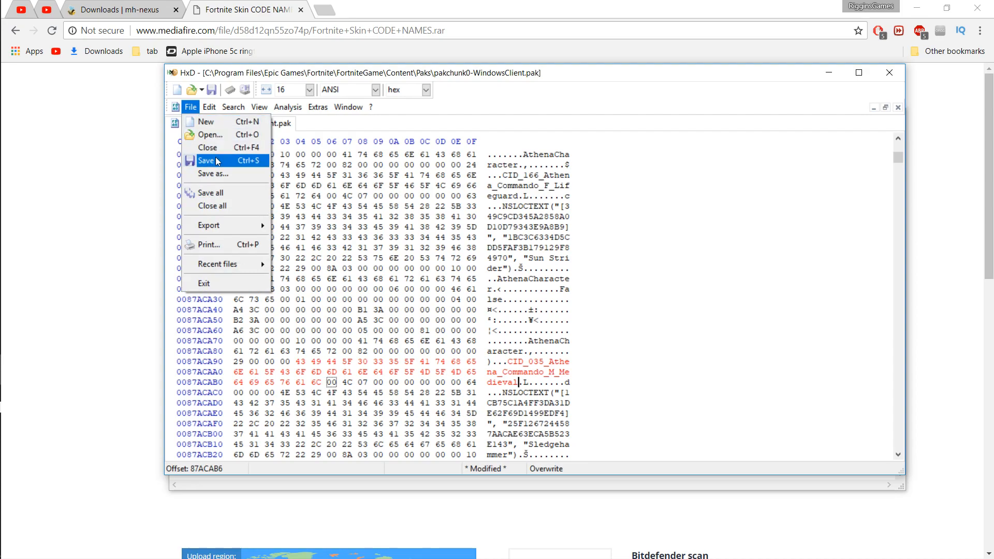
pyautogui.click(234, 107)
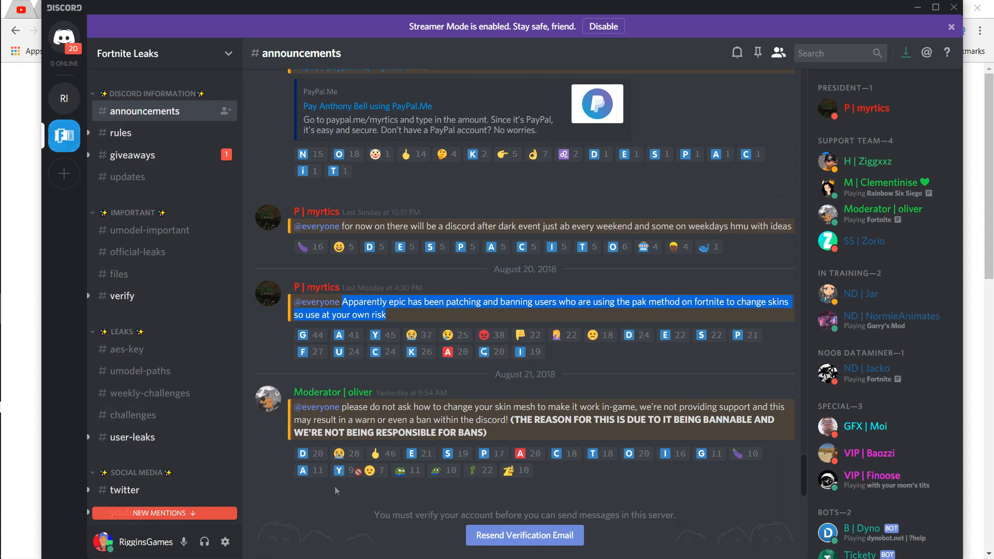
pyautogui.moveTo(353, 404)
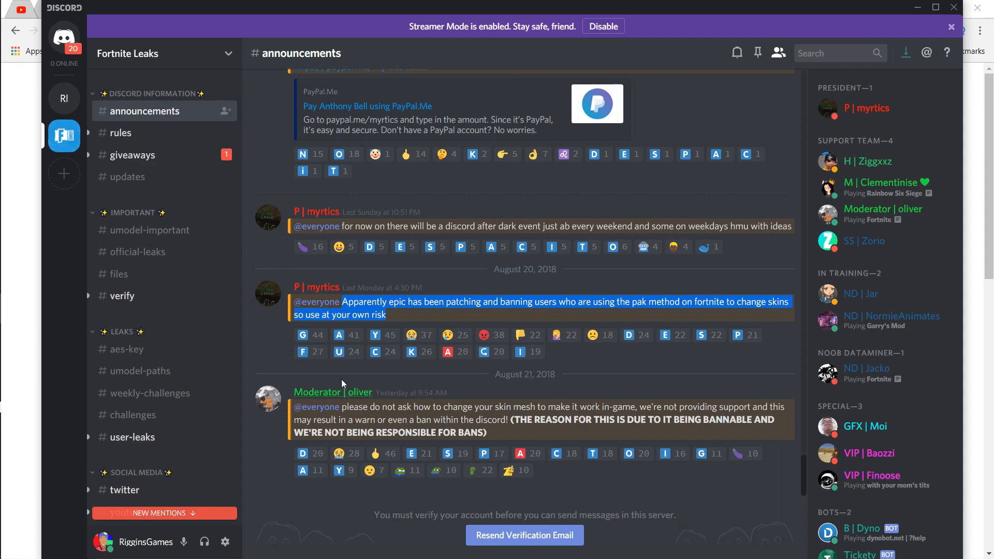
pyautogui.moveTo(364, 393)
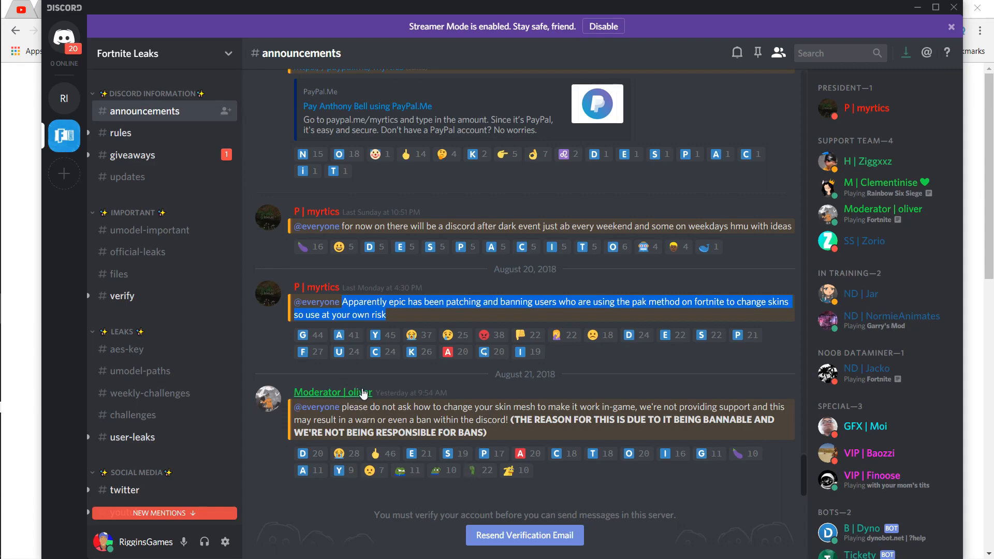
pyautogui.moveTo(339, 407)
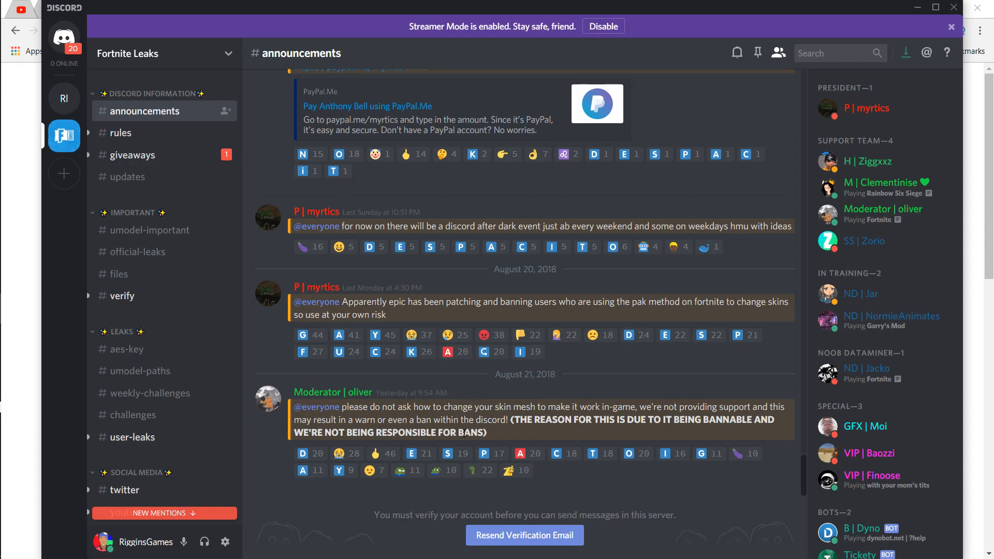
pyautogui.moveTo(224, 467)
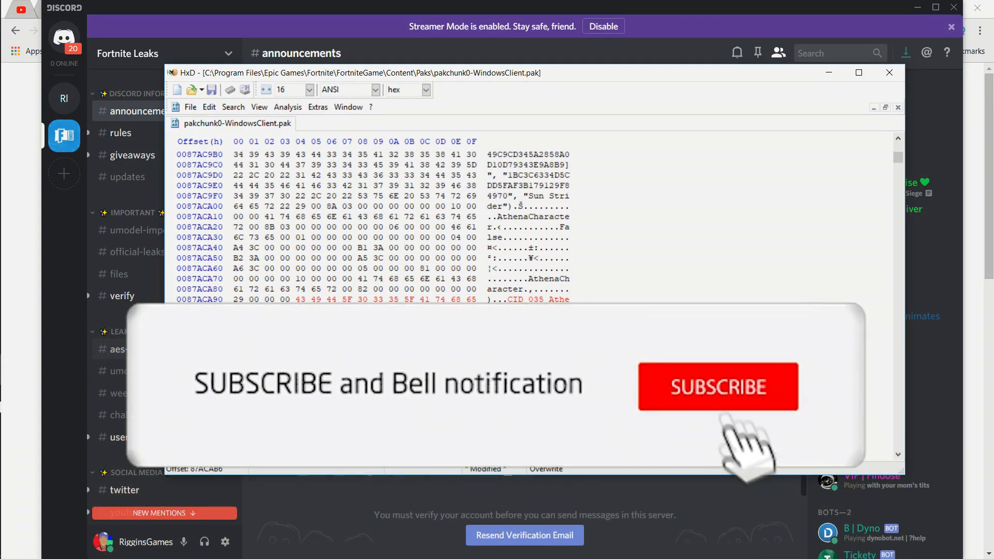
# Return HxD to the front, showing the red CID_035_Athena_Commando_M_Medieval entry
pyautogui.click(717, 386)
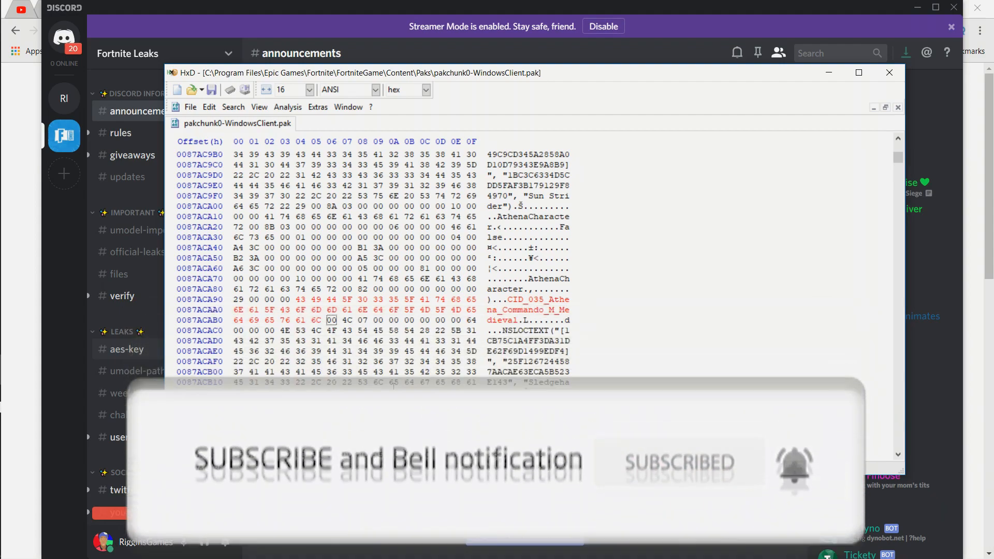